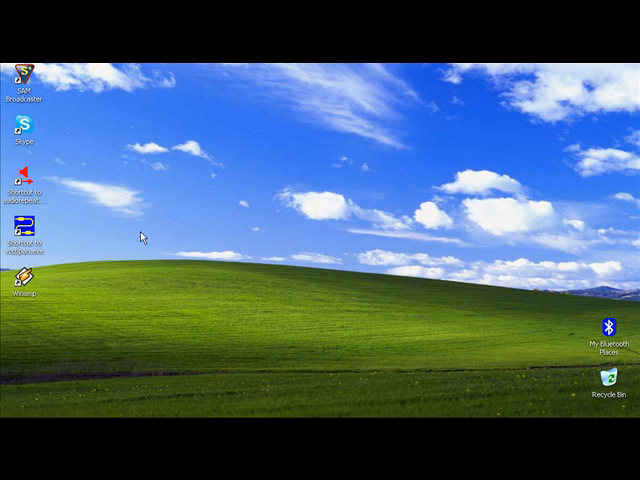
mouse_move(124, 184)
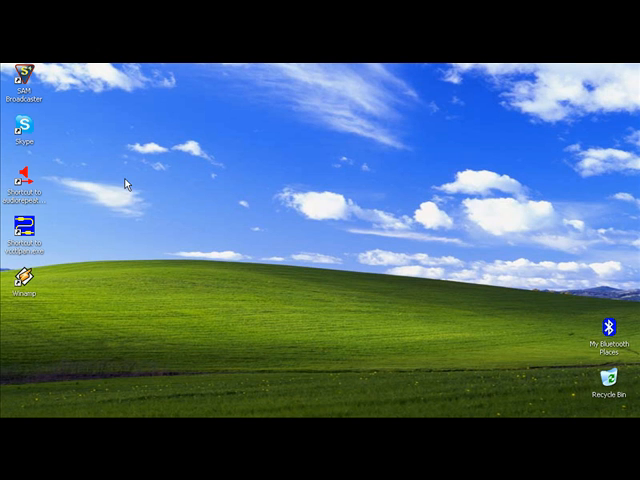
mouse_move(122, 180)
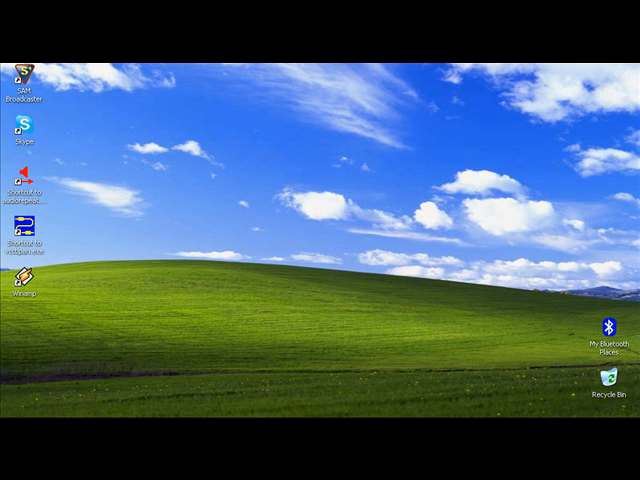
mouse_move(100, 180)
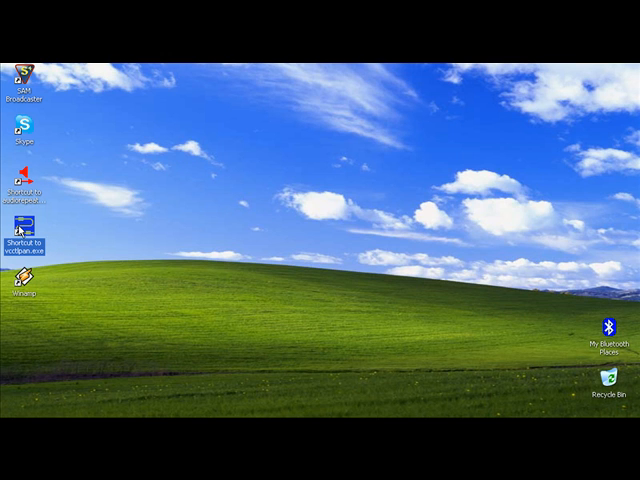
mouse_move(48, 228)
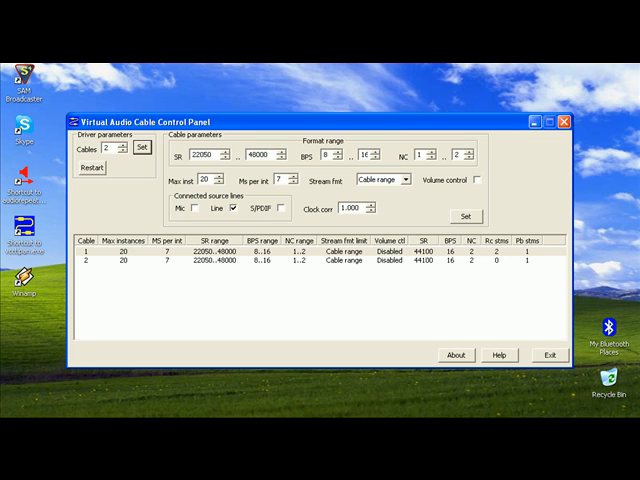
Step: Launch Audio Repeater and restart the first route, Virtual Cable 1 into Virtual Cable 2
left_click(544, 356)
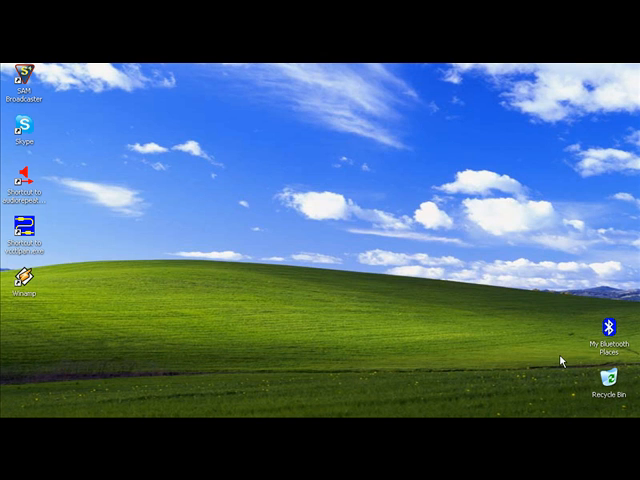
mouse_move(108, 168)
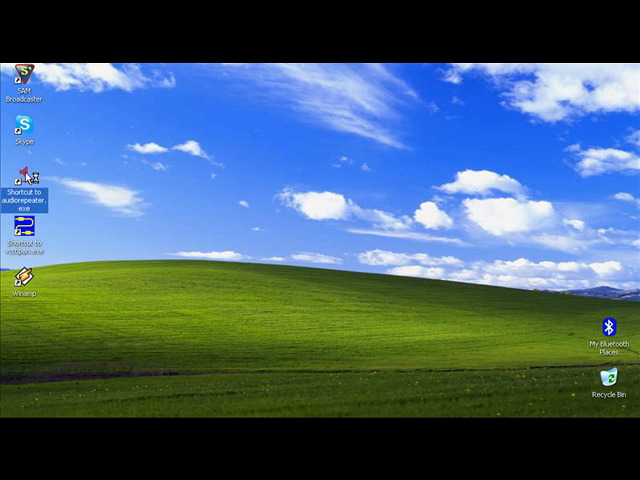
double_click(30, 186)
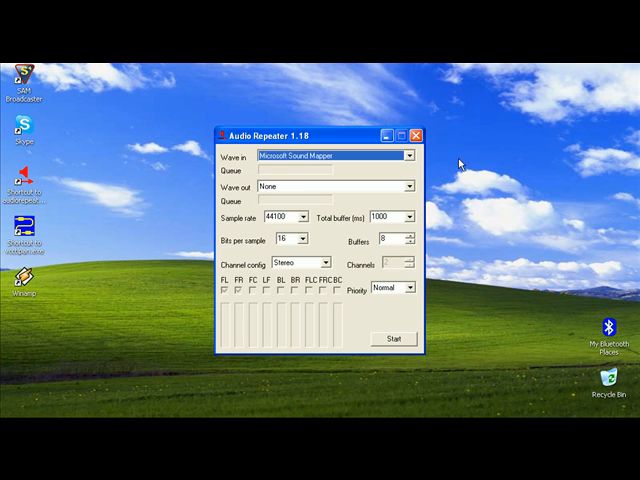
left_click(416, 132)
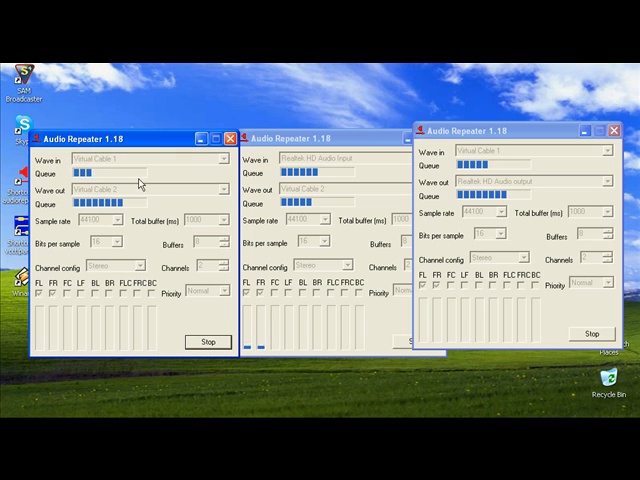
left_click(204, 340)
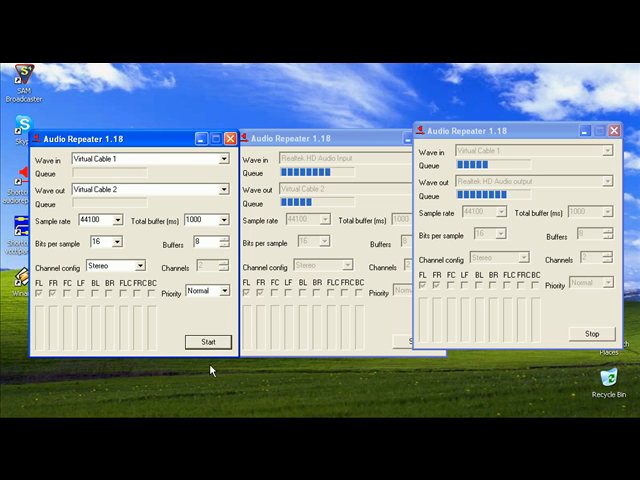
left_click(202, 342)
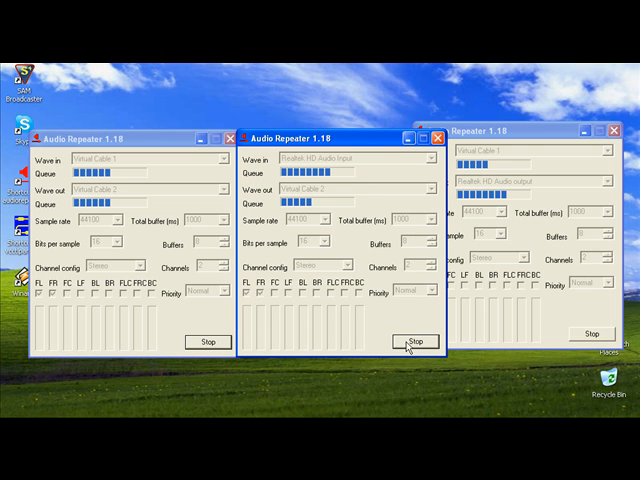
Step: Restart the second route with Realtek HD Audio Input feeding Virtual Cable 2
left_click(416, 340)
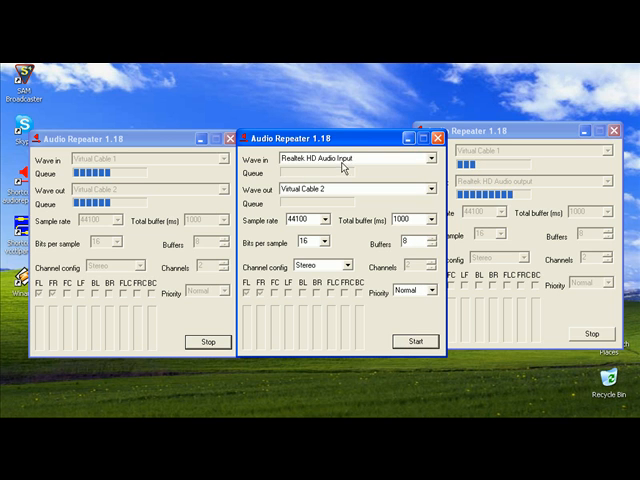
left_click(424, 158)
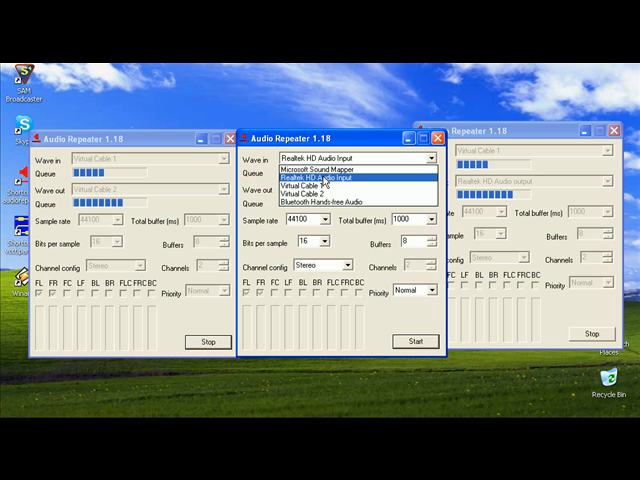
left_click(330, 178)
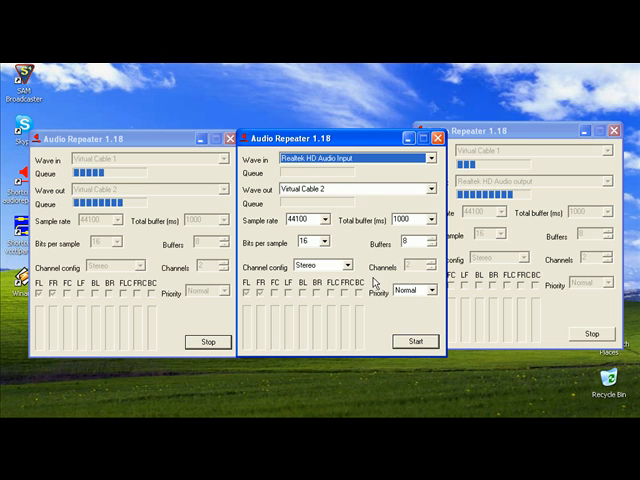
left_click(414, 340)
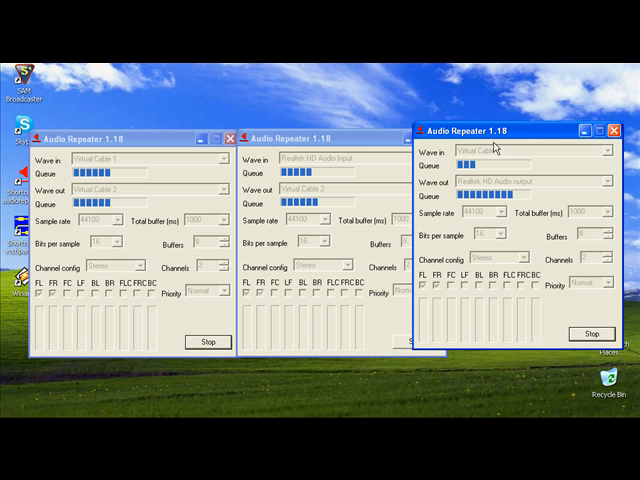
Step: Restart the third route, Virtual Cable 1 out to the Realtek HD Audio output
left_click(588, 334)
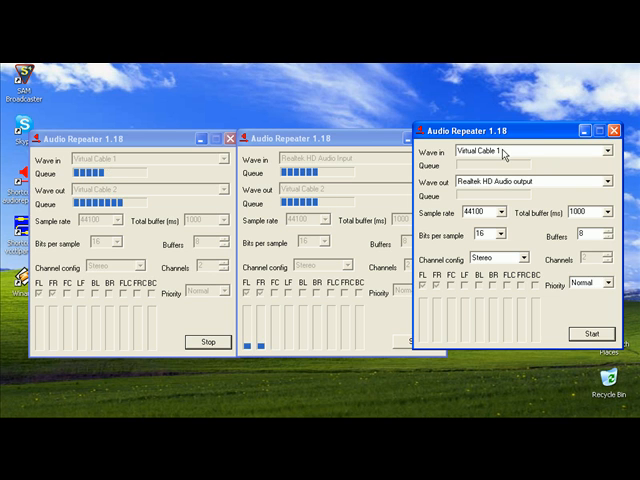
left_click(598, 180)
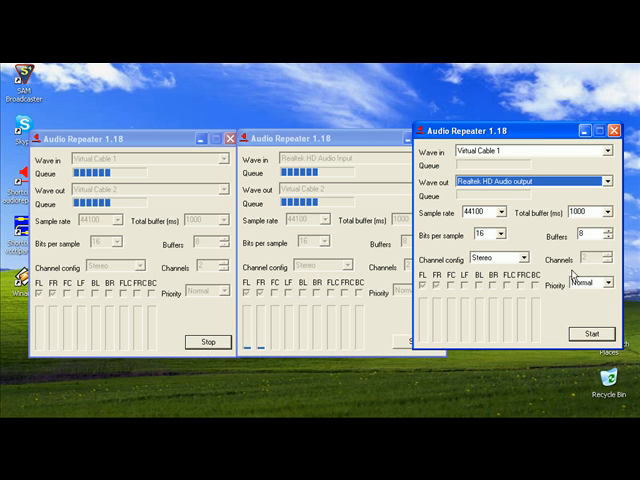
left_click(588, 334)
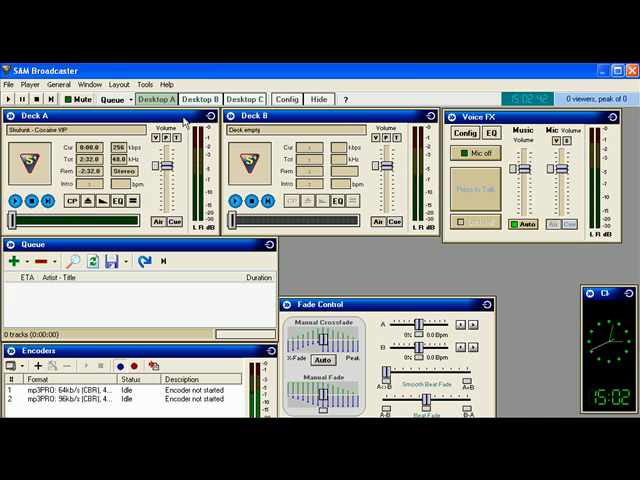
Step: Set the Voice FX record device to Virtual Cable 2 and switch the mic on
left_click(92, 84)
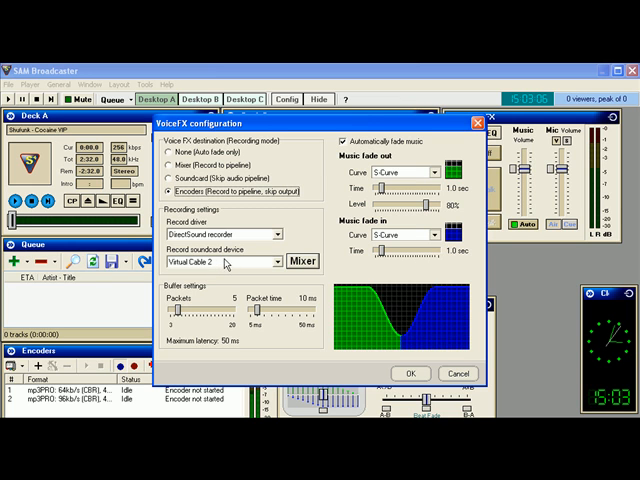
left_click(412, 372)
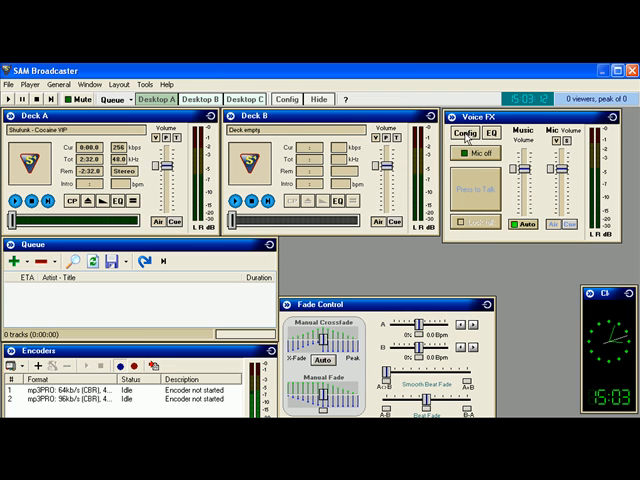
left_click(464, 156)
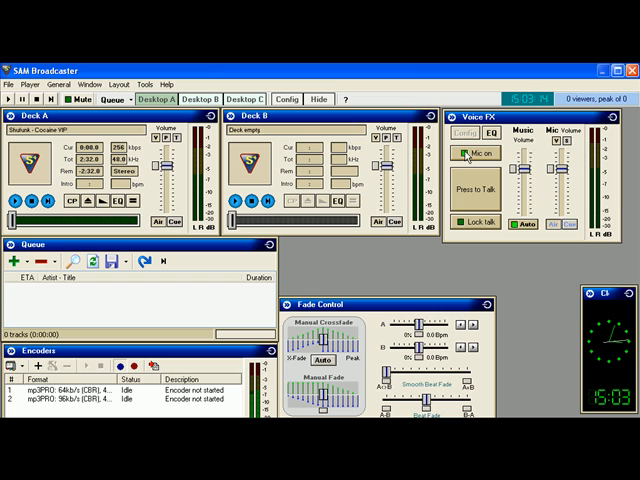
left_click(470, 152)
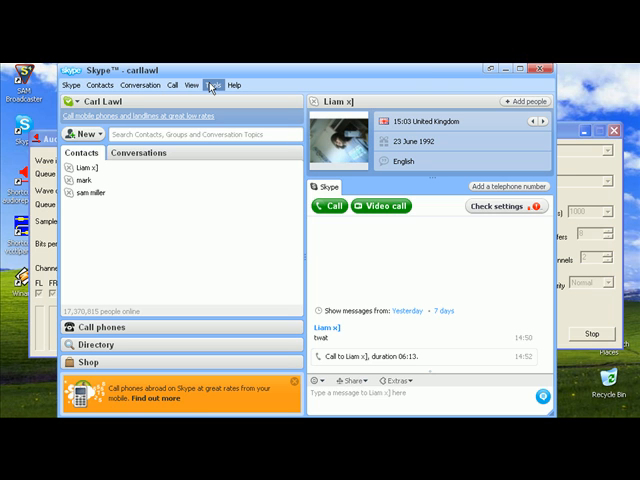
Step: Reach Skype's Options window from the Tools menu
left_click(202, 84)
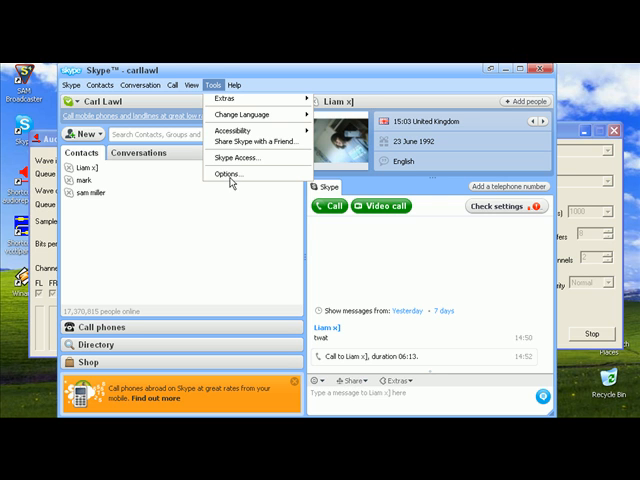
left_click(230, 172)
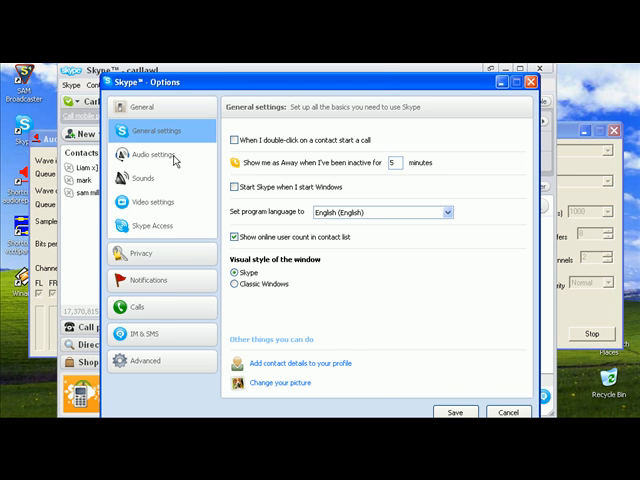
Step: Review Skype's audio device settings, then cancel out of Options
left_click(156, 156)
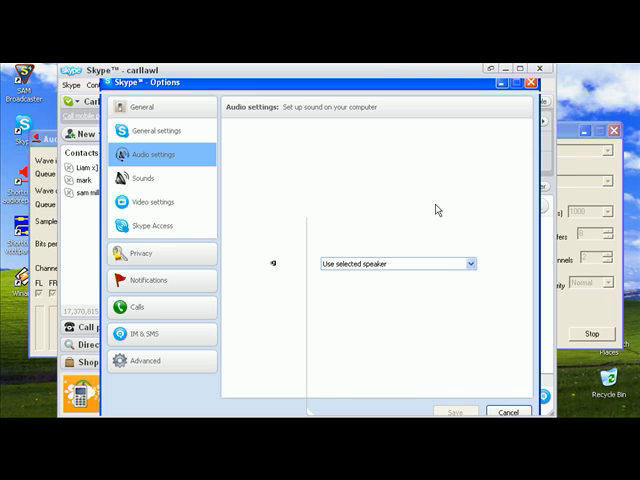
left_click(504, 412)
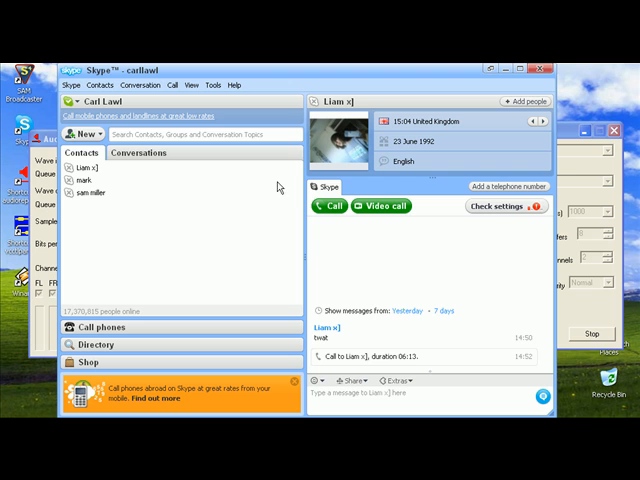
mouse_move(330, 206)
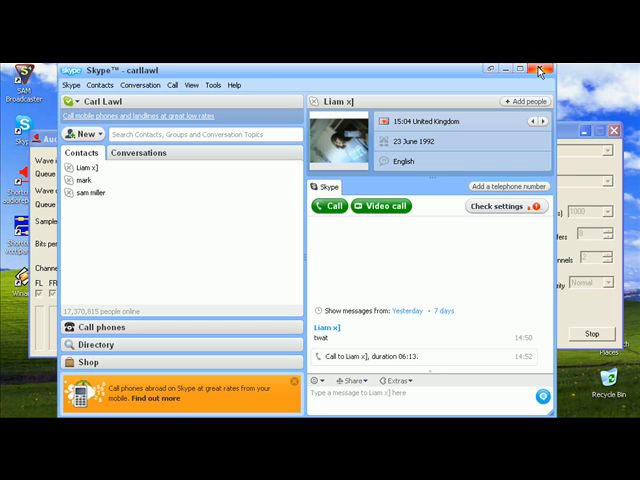
mouse_move(540, 64)
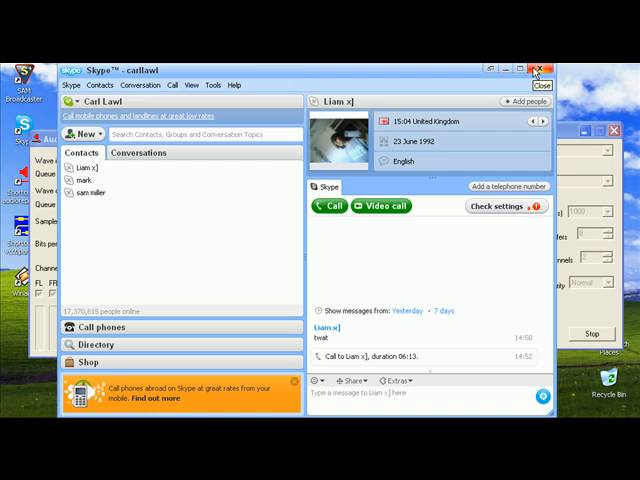
Step: Bring the SAM Broadcaster window back to the front over Skype
left_click(540, 62)
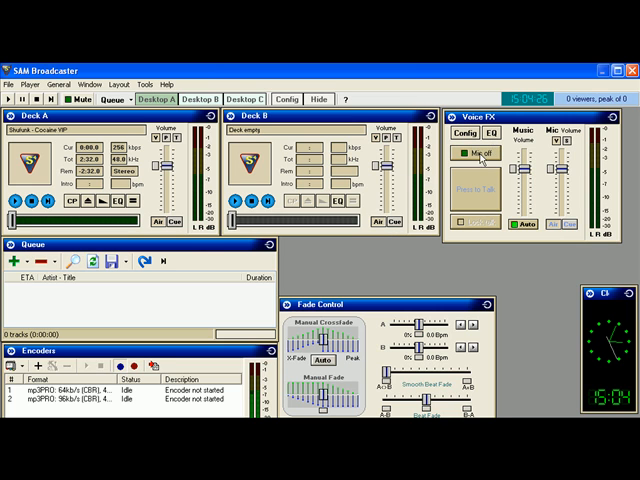
left_click(458, 152)
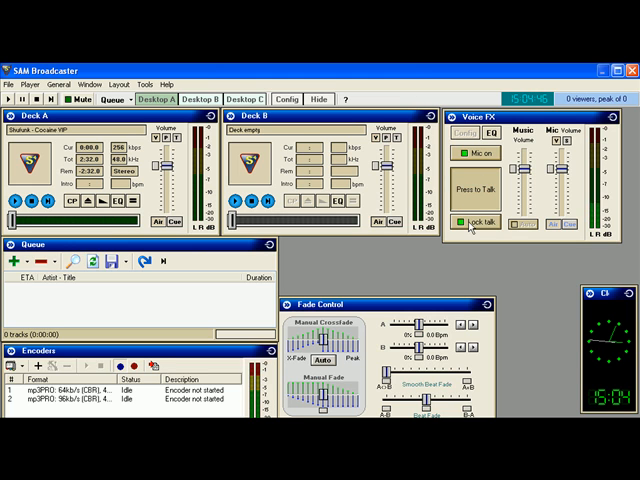
left_click(468, 156)
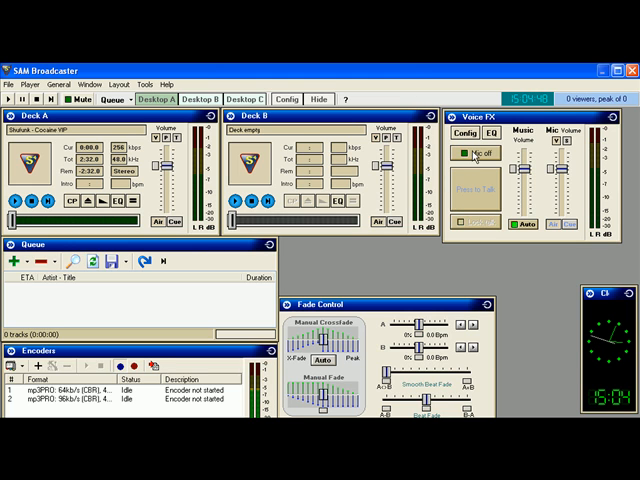